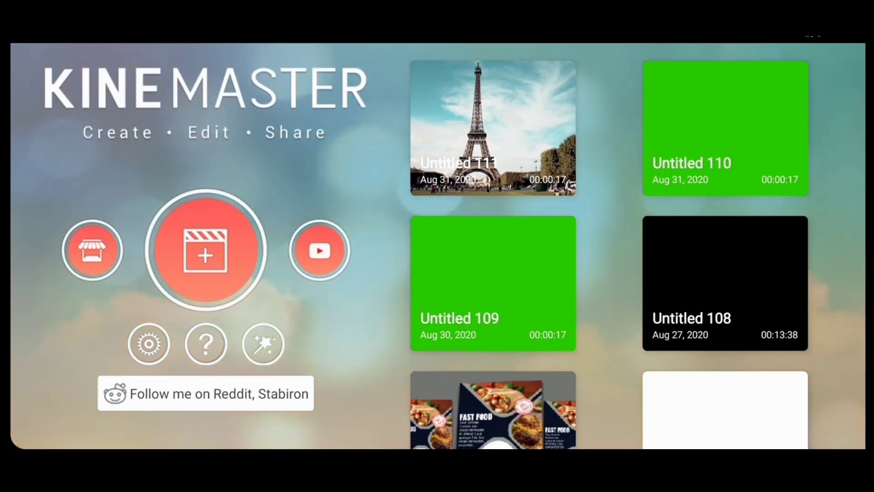
Step: Start a new empty project with the 16:9 widescreen aspect ratio
left_click(207, 250)
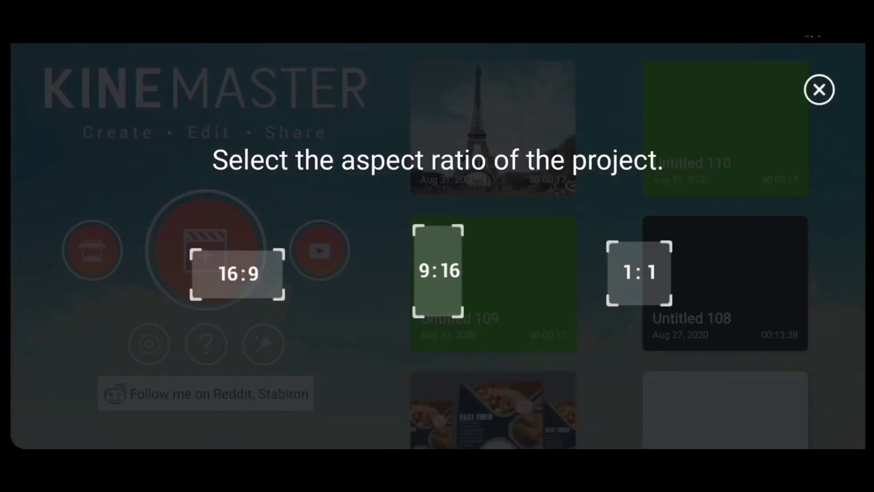
left_click(237, 273)
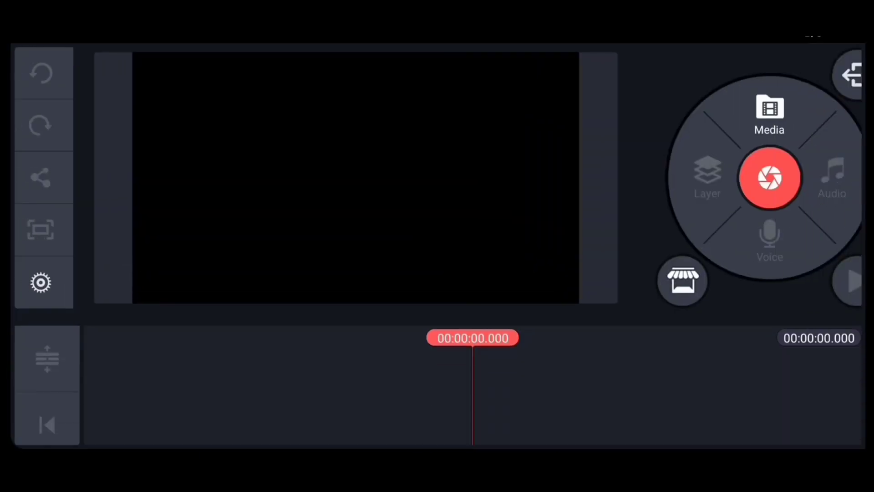
Step: Add the Eiffel Tower video from the 0/Video folder as the main timeline clip
left_click(768, 111)
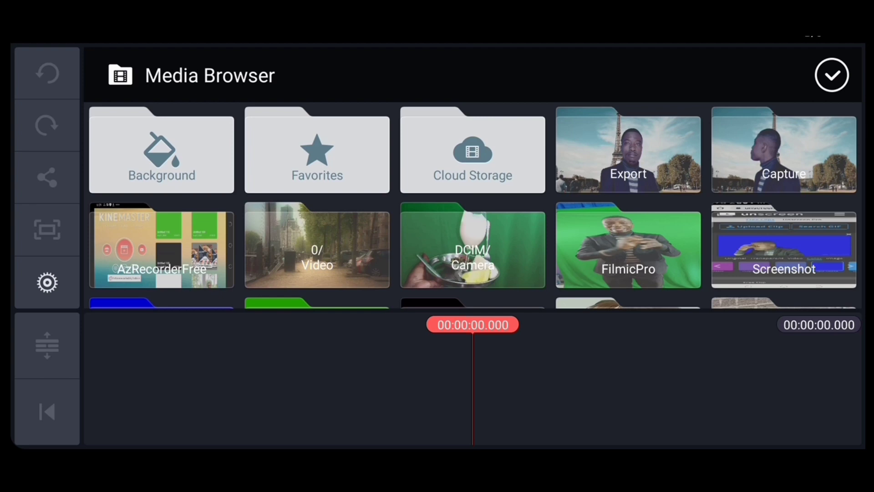
left_click(317, 245)
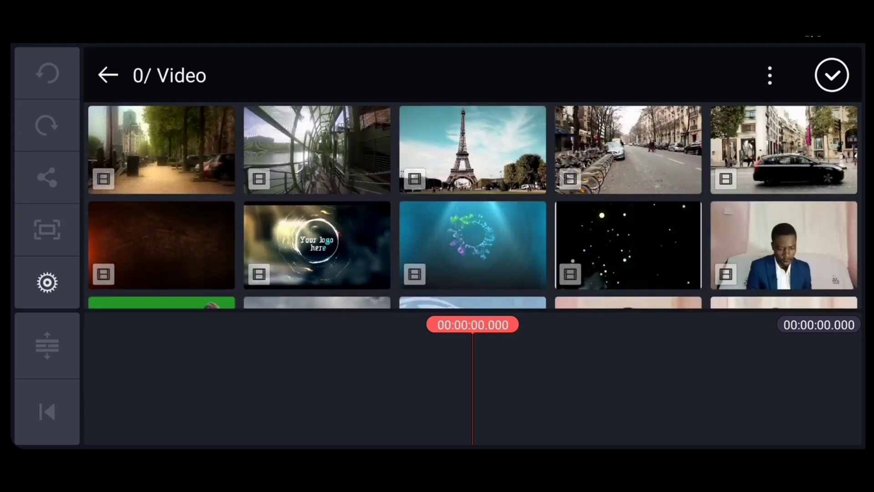
left_click(472, 149)
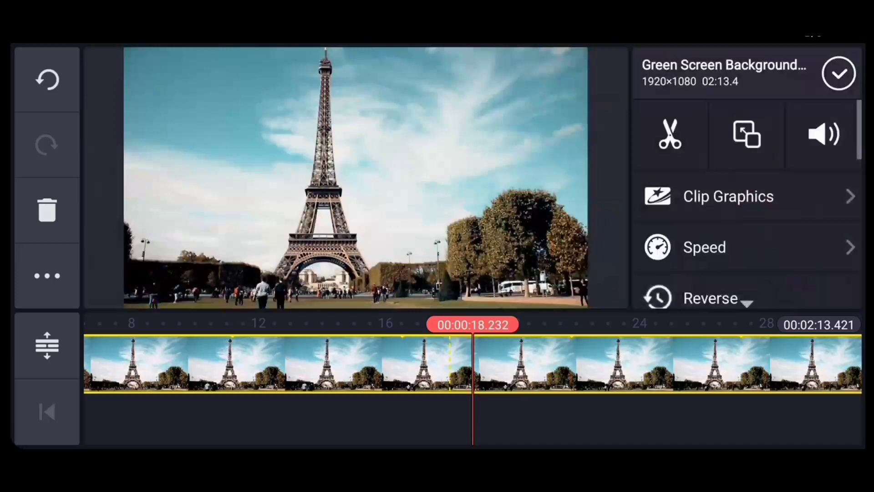
Step: Trim the Eiffel Tower clip to the right of the playhead at about 18.3 s and return to the start
left_click(669, 134)
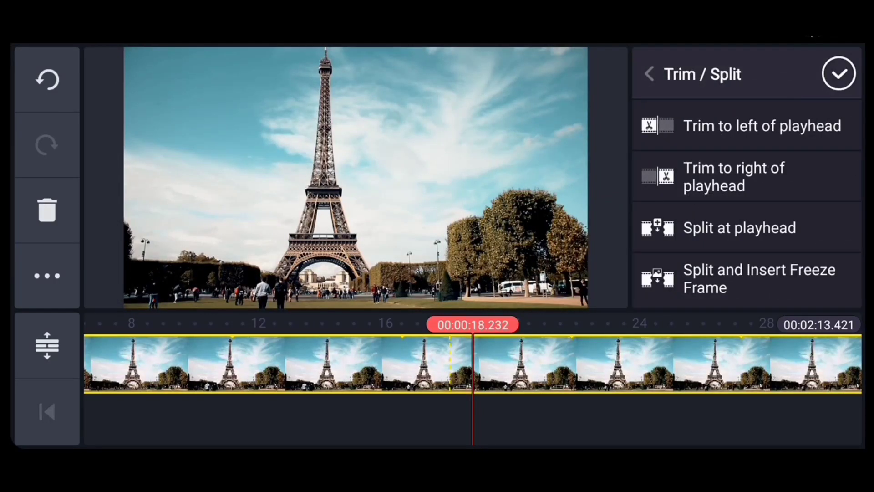
left_click(734, 176)
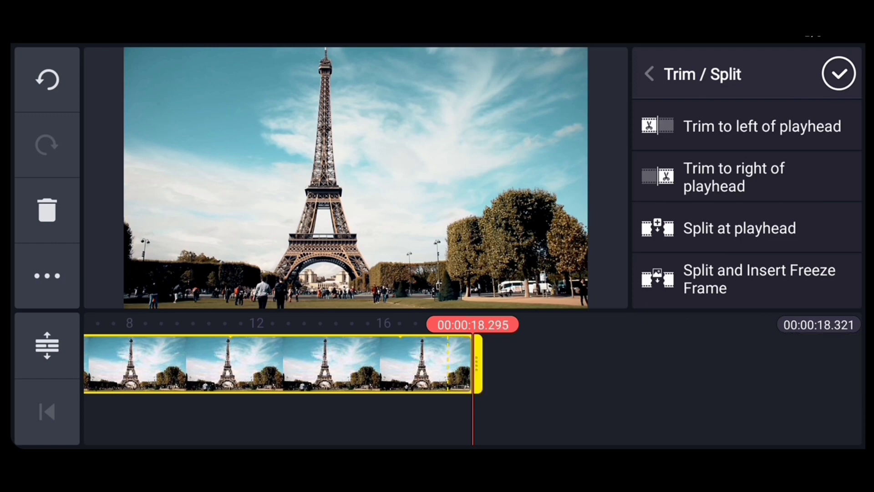
left_click(648, 73)
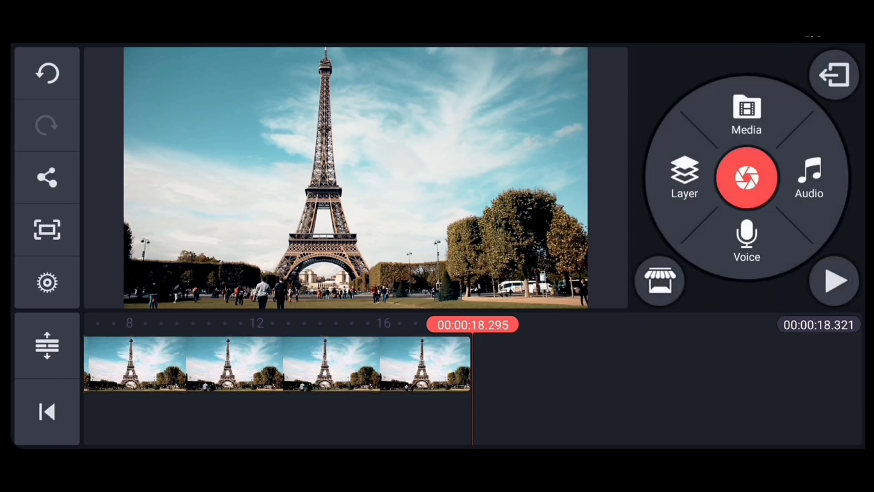
left_click(47, 412)
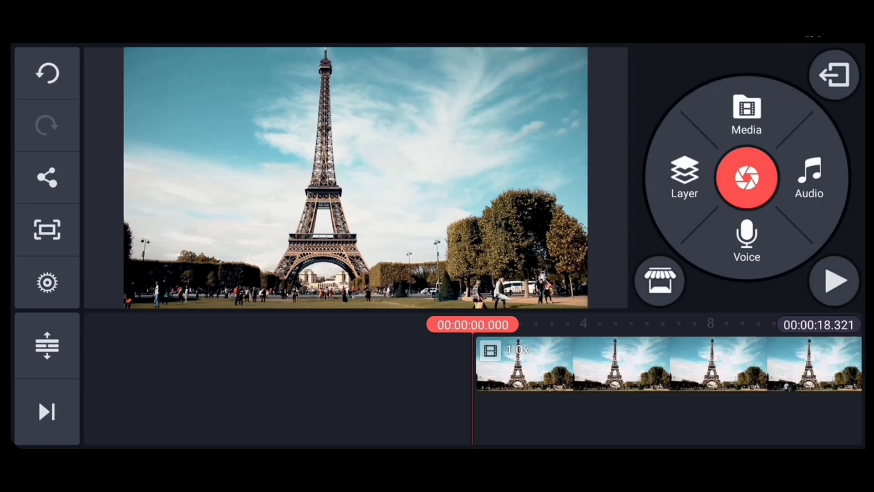
left_click(684, 177)
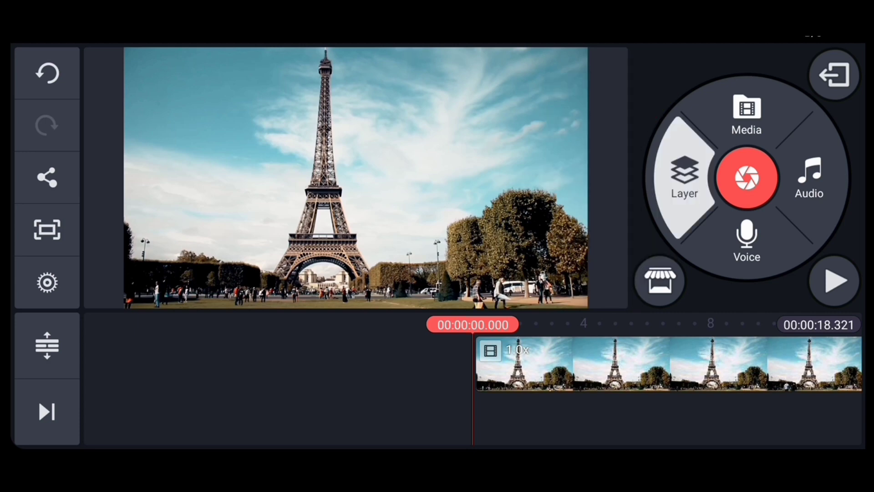
Step: Add the blue-screen presenter video as a layer and trim off its first ~1.4 s
left_click(747, 111)
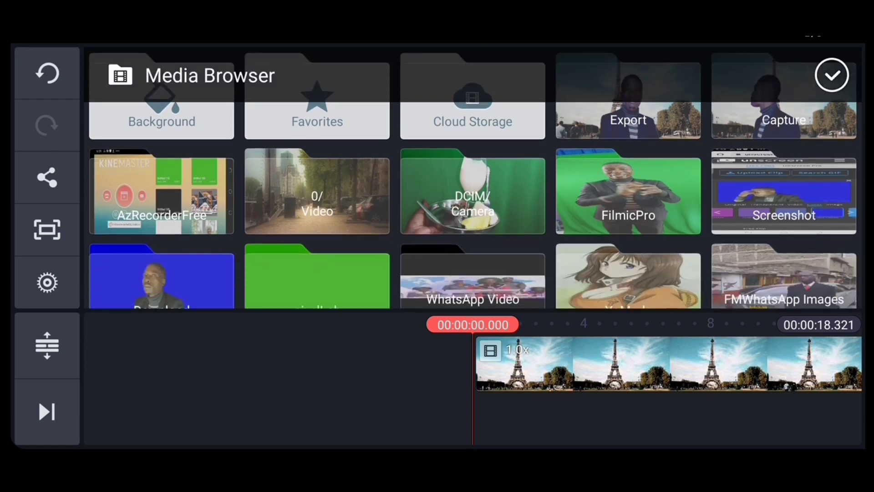
left_click(628, 192)
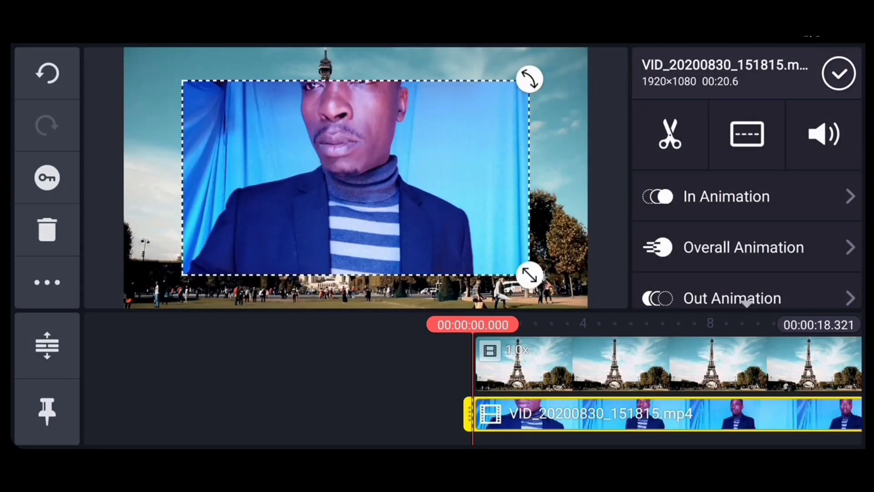
left_click(669, 133)
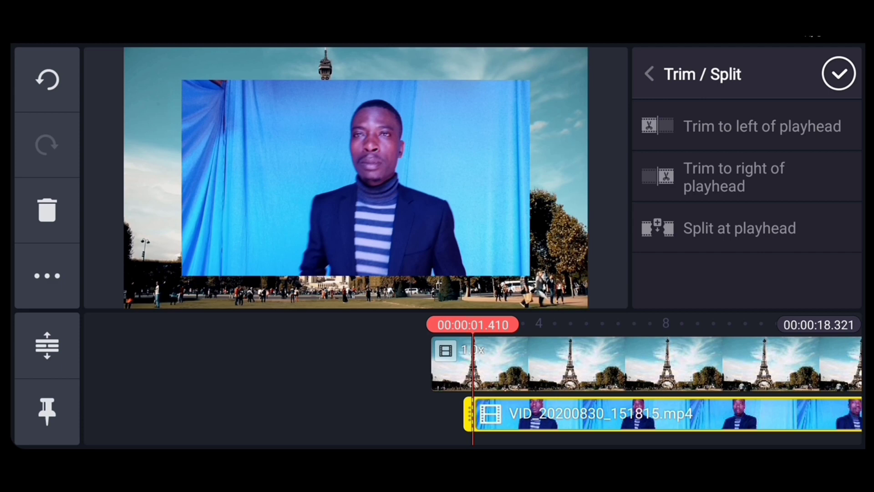
left_click(649, 73)
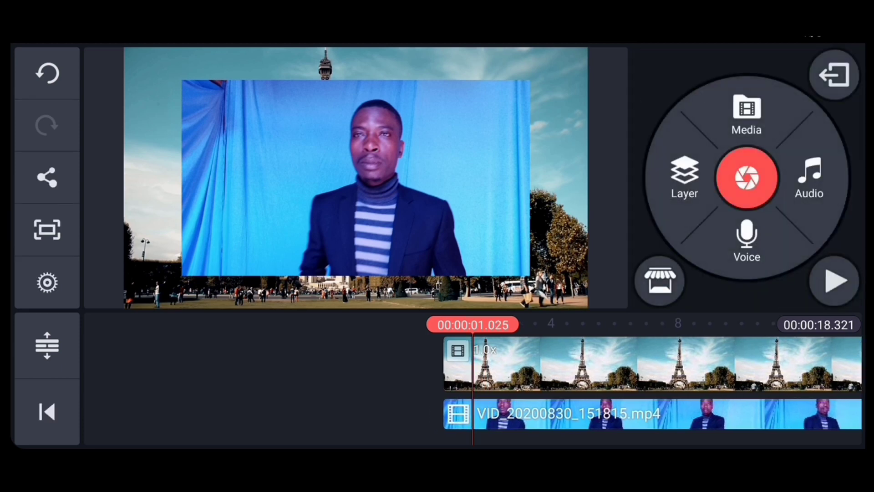
left_click(47, 411)
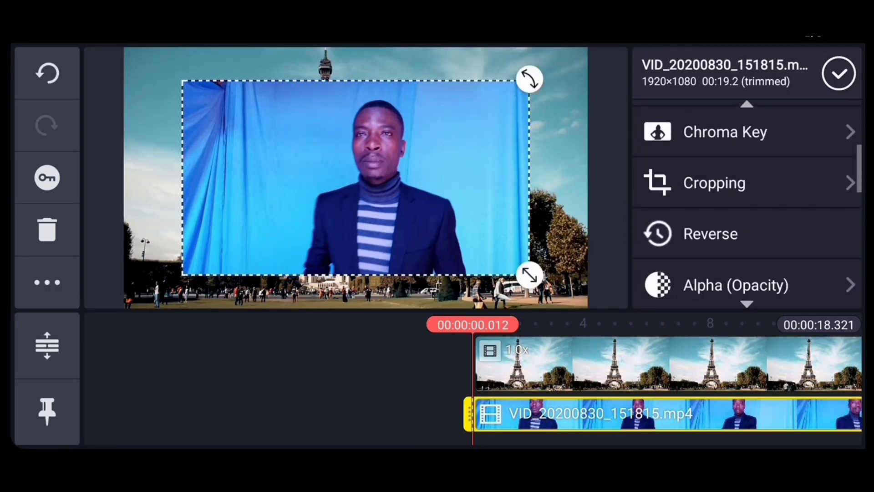
Step: Crop away the presenter layer's left side in two passes and select it to move it lower
left_click(714, 183)
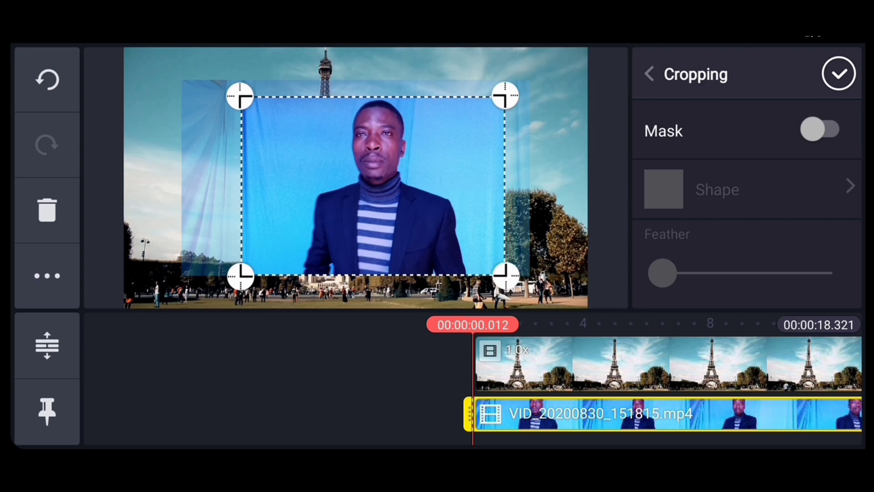
left_click(838, 74)
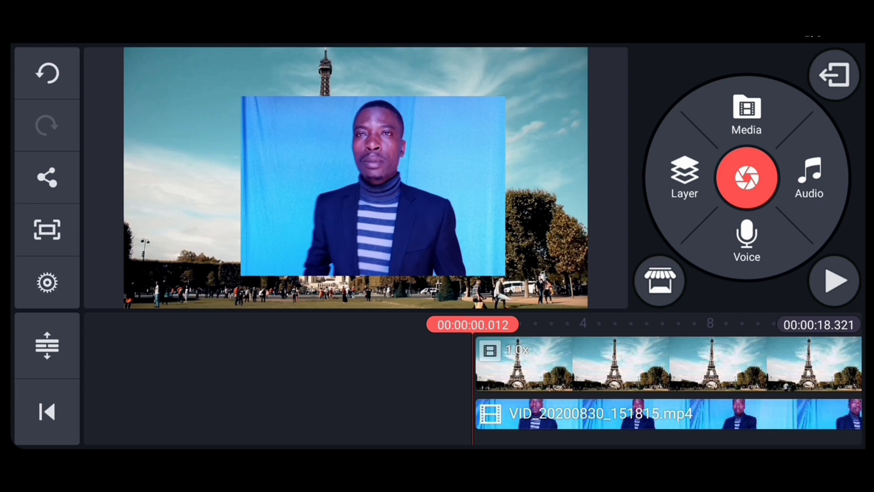
left_click(607, 413)
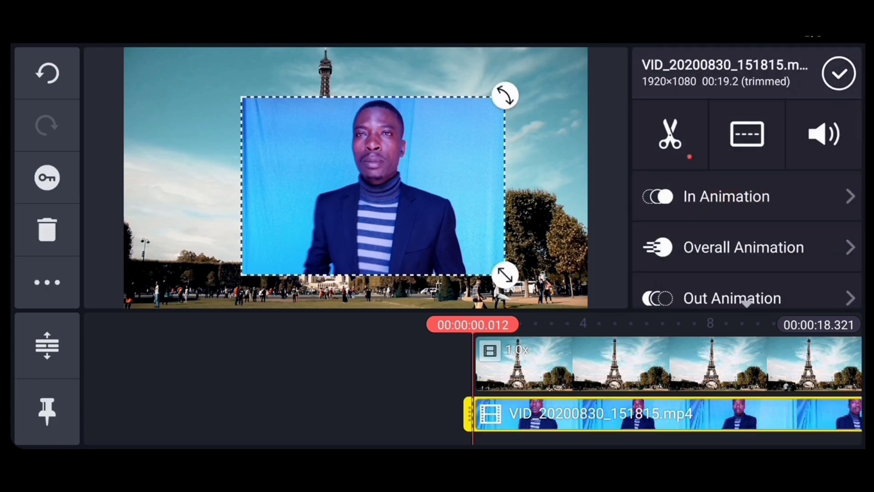
left_click(669, 134)
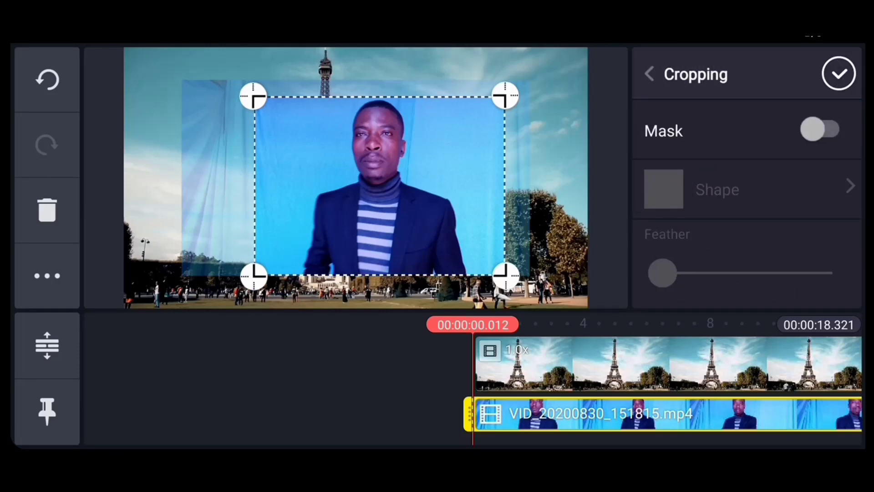
left_click(839, 73)
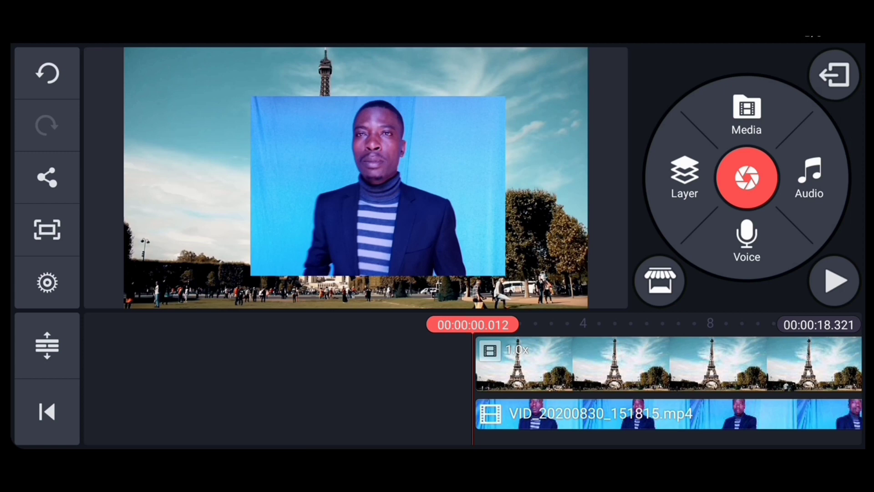
left_click(613, 413)
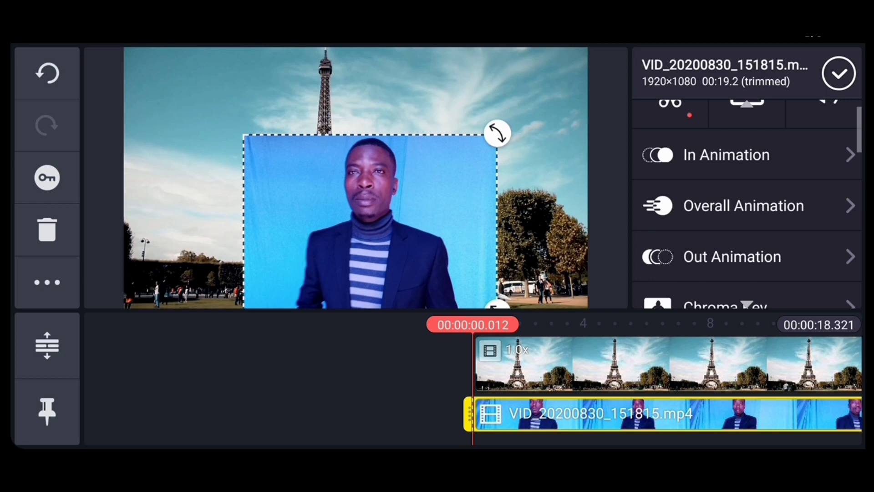
Step: Enable Chroma Key on the presenter layer with the blue backdrop as key colour
left_click(725, 307)
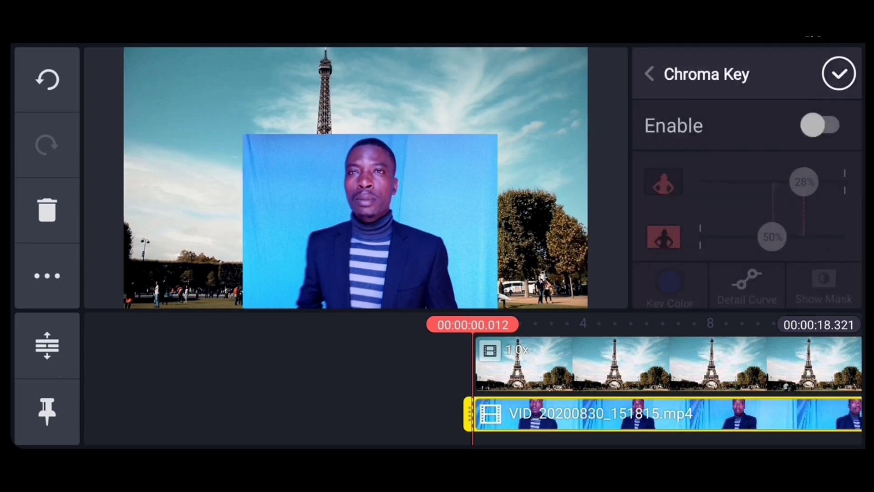
left_click(669, 284)
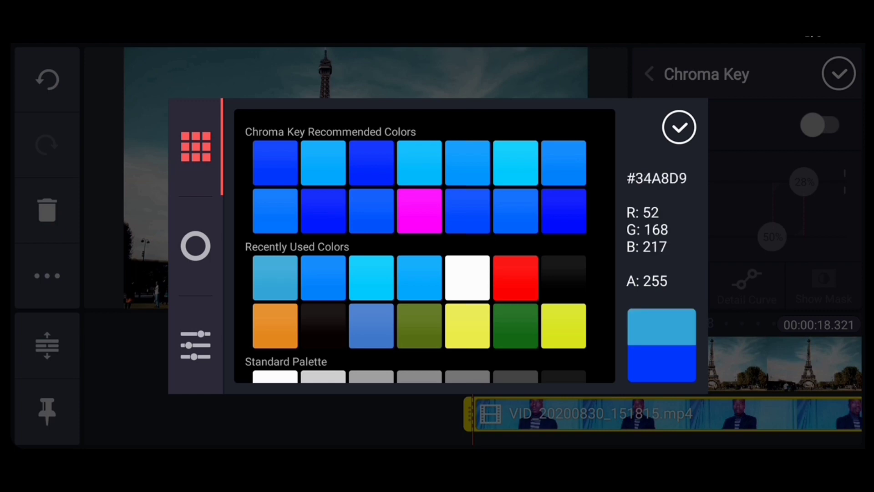
left_click(678, 127)
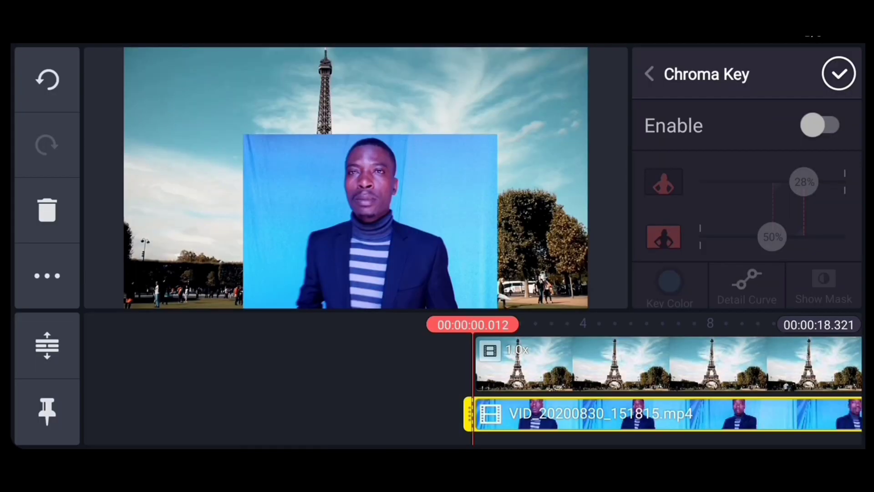
left_click(823, 125)
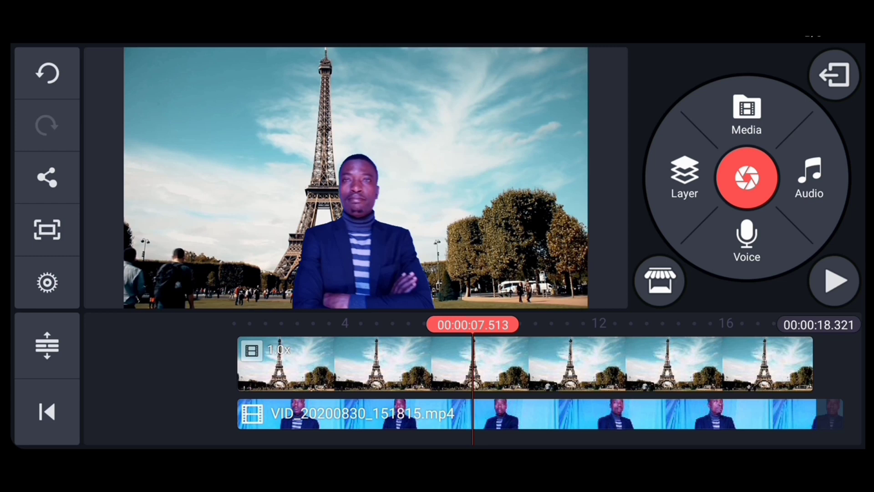
left_click(834, 281)
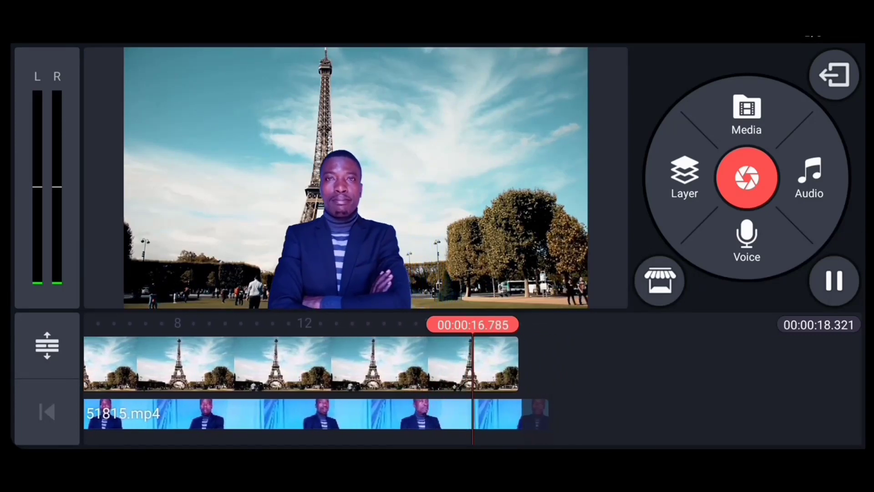
left_click(833, 281)
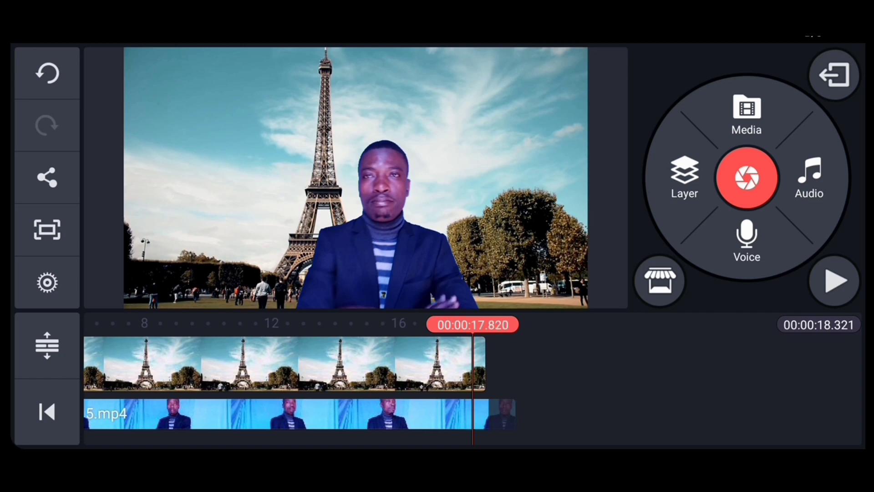
Step: Trim the presenter and Eiffel Tower clips to the right of the playhead so both end at ~17.6 s
left_click(279, 414)
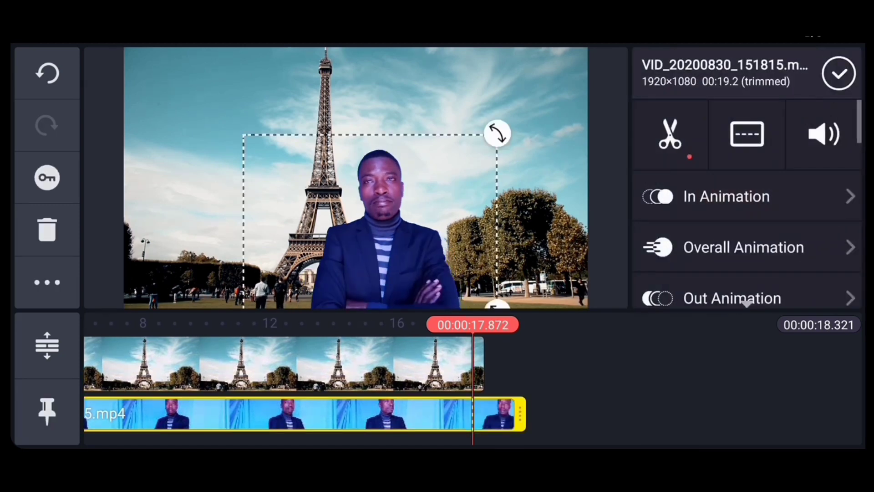
left_click(669, 134)
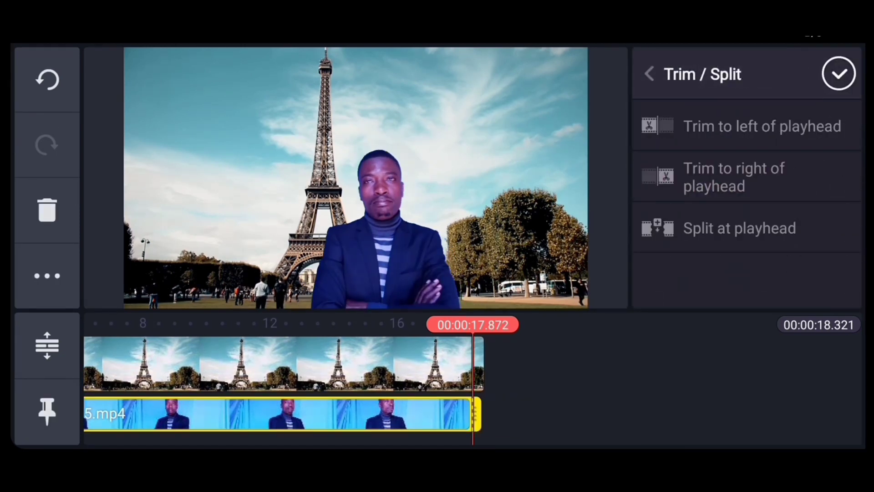
left_click(648, 73)
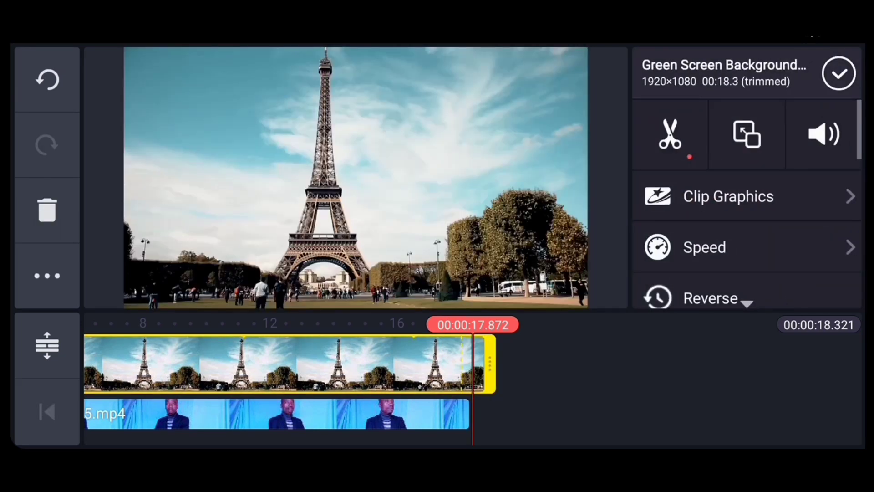
left_click(669, 134)
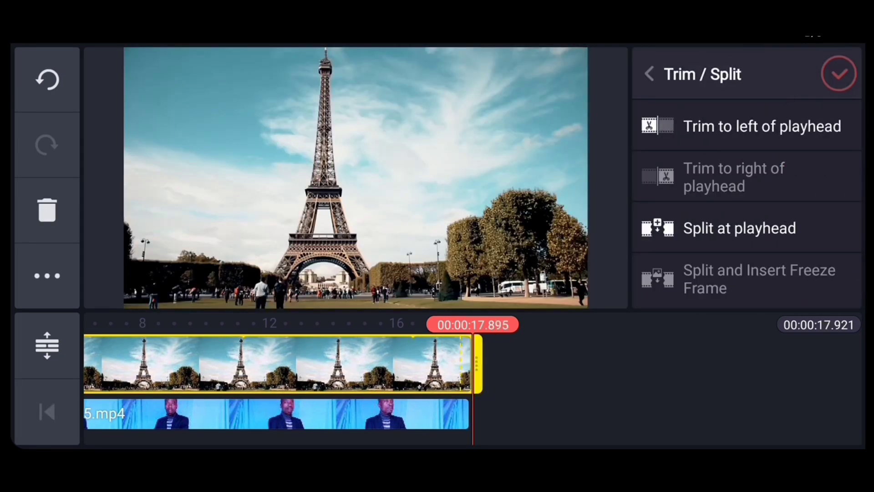
left_click(837, 72)
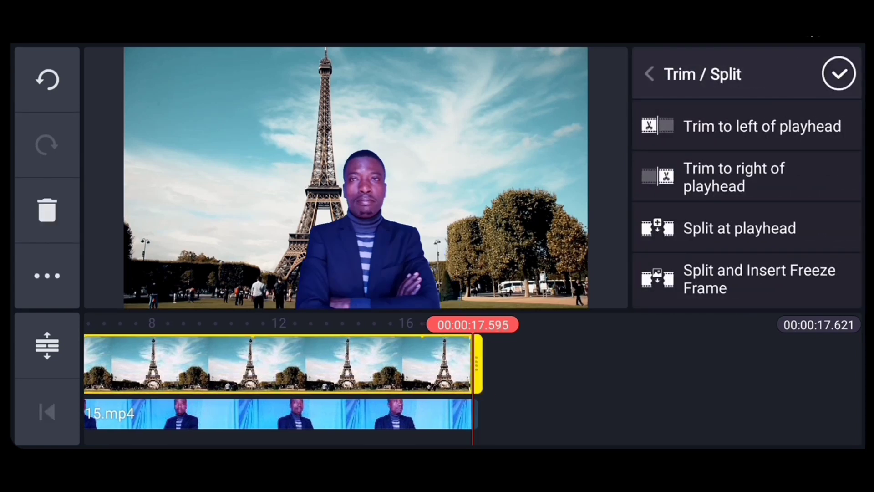
left_click(649, 72)
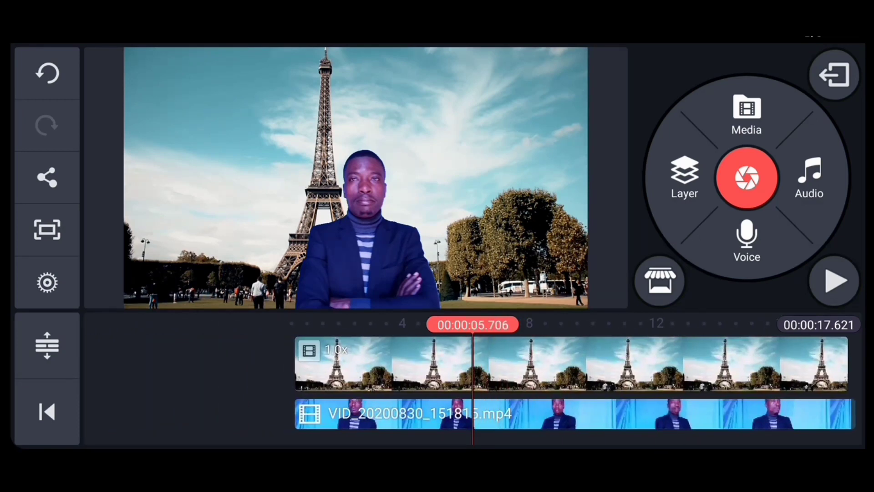
left_click(46, 412)
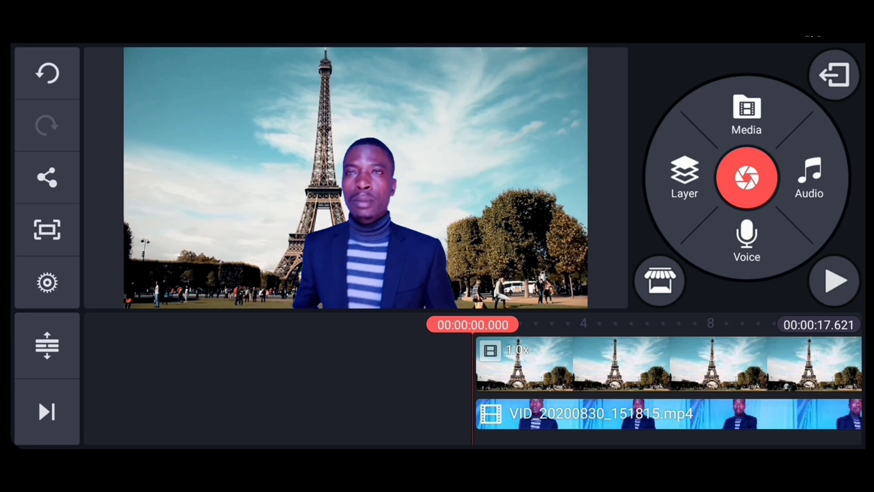
left_click(833, 280)
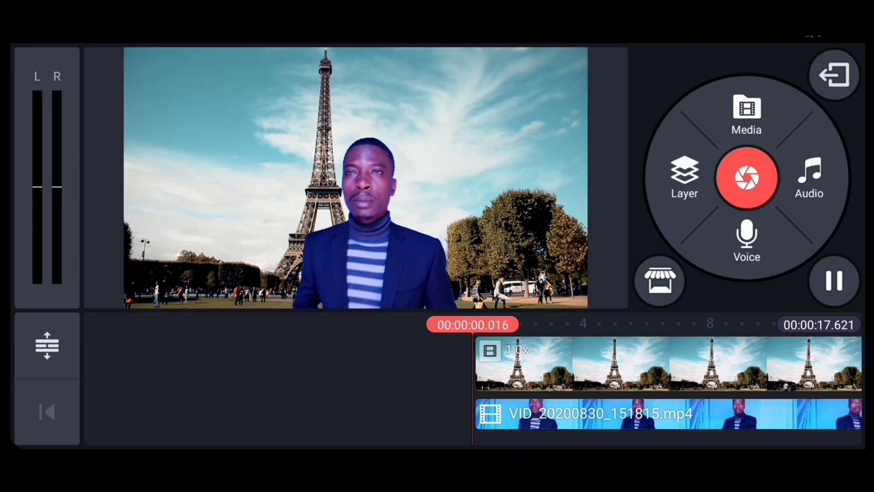
left_click(834, 282)
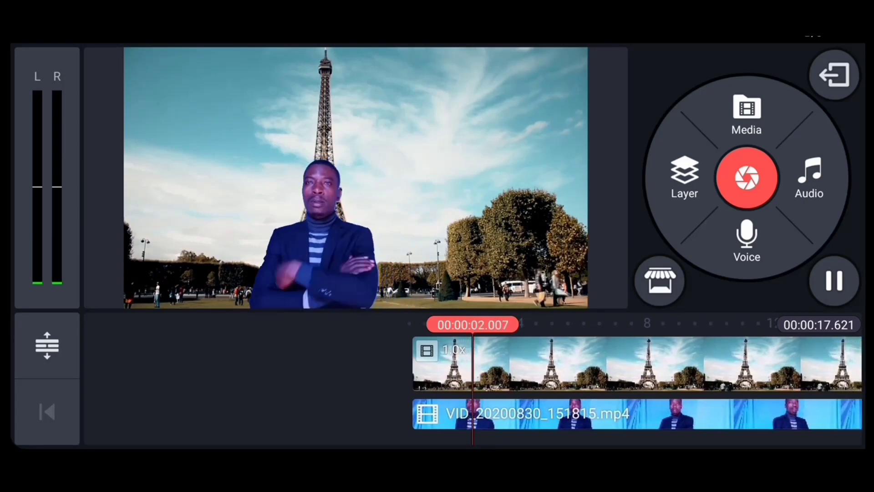
left_click(834, 281)
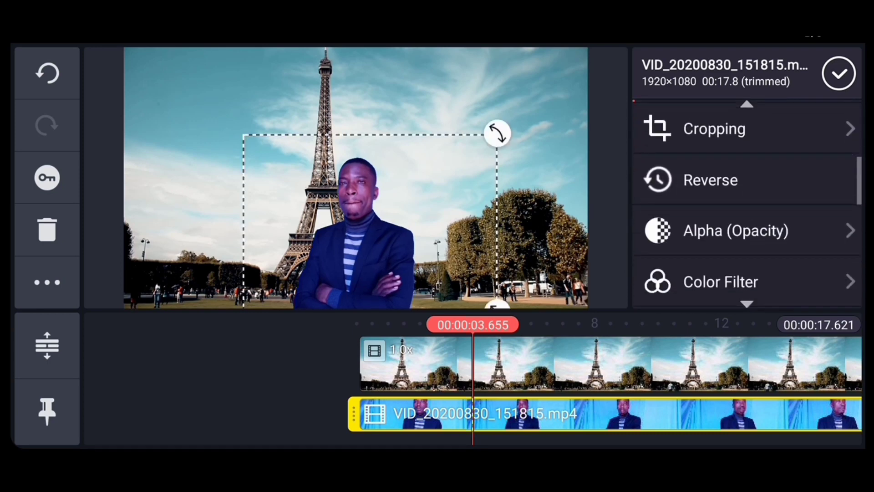
Step: Apply colour Adjustment to the presenter clip to reduce its blue tint
scroll("down", 3)
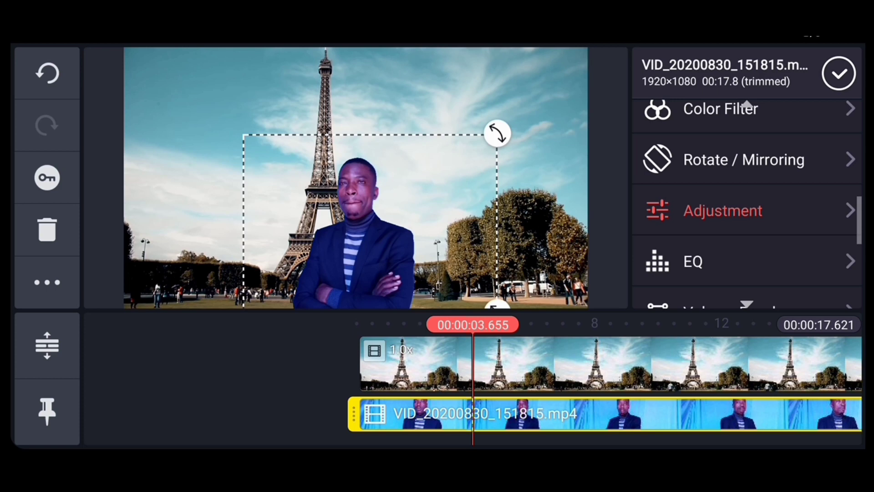
left_click(722, 210)
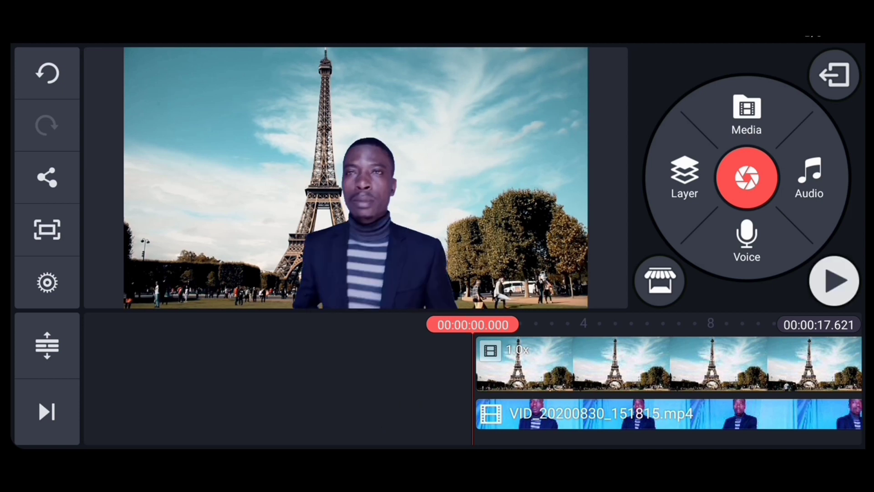
Step: Preview Cold filters C01, C02 and C04 on the presenter, then apply Basic B03
left_click(833, 281)
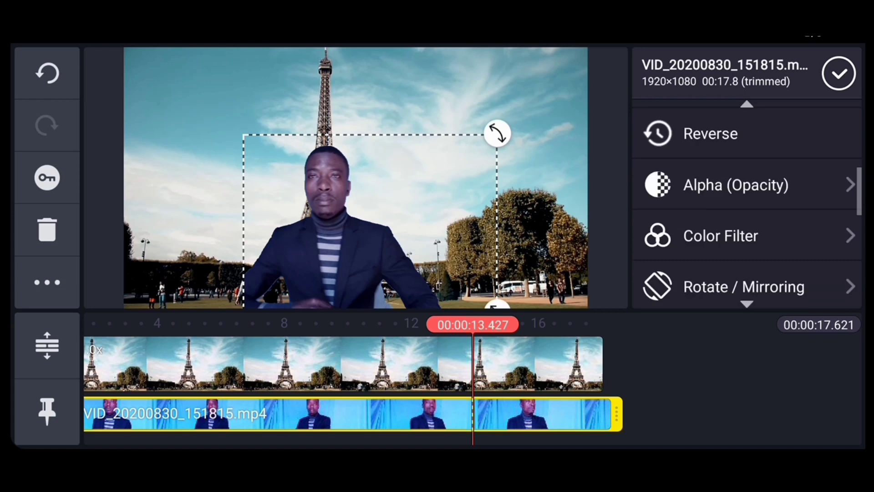
left_click(719, 235)
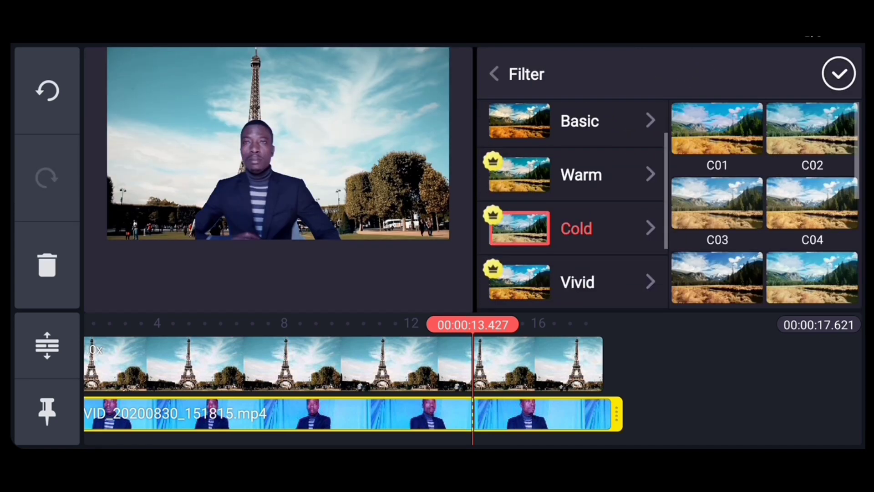
left_click(717, 128)
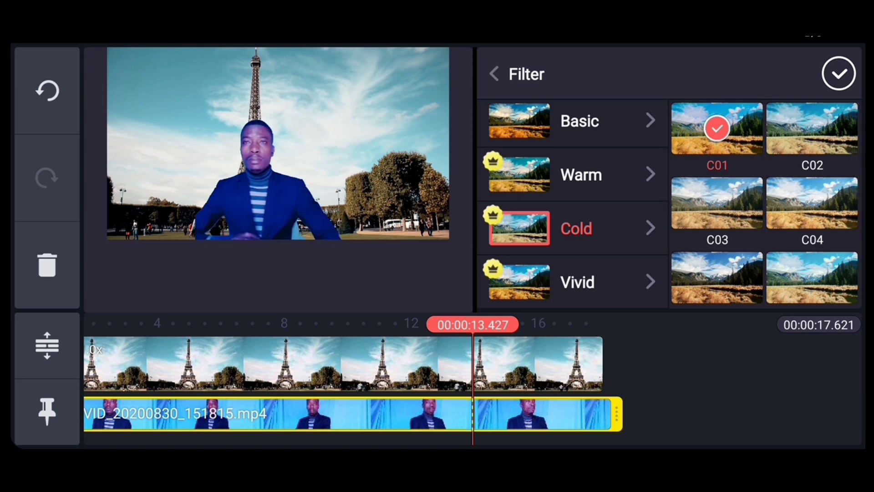
left_click(811, 128)
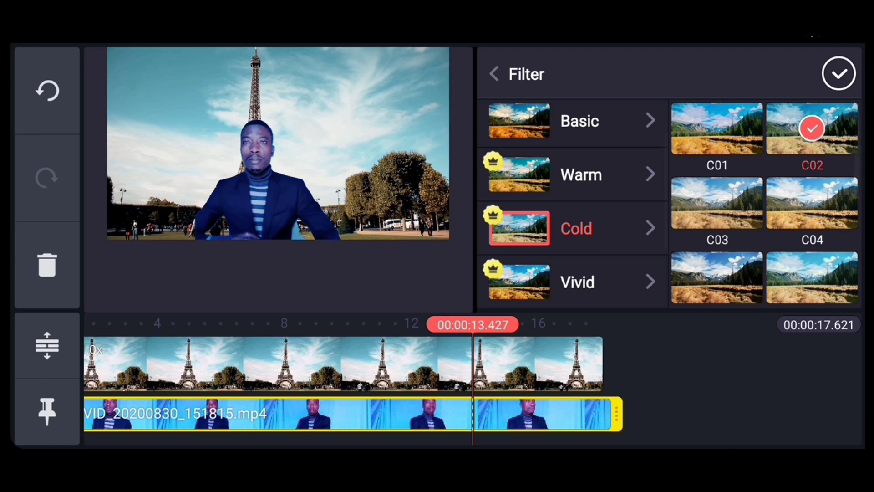
left_click(811, 202)
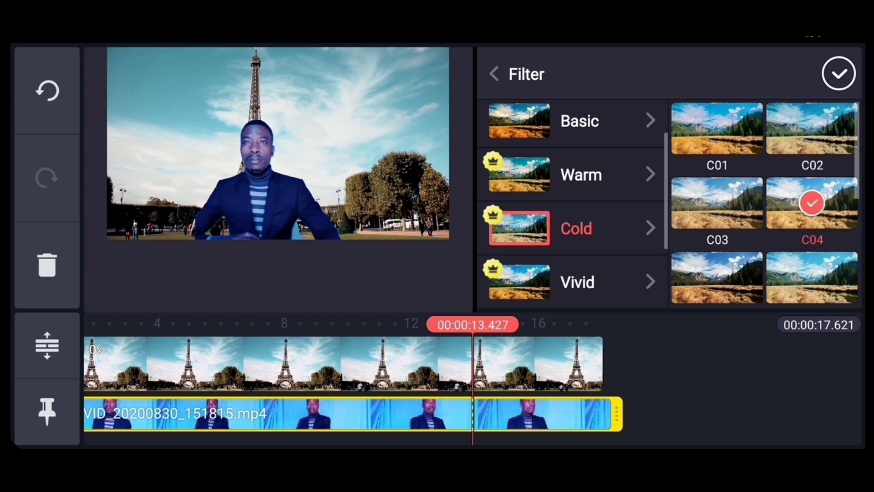
left_click(717, 277)
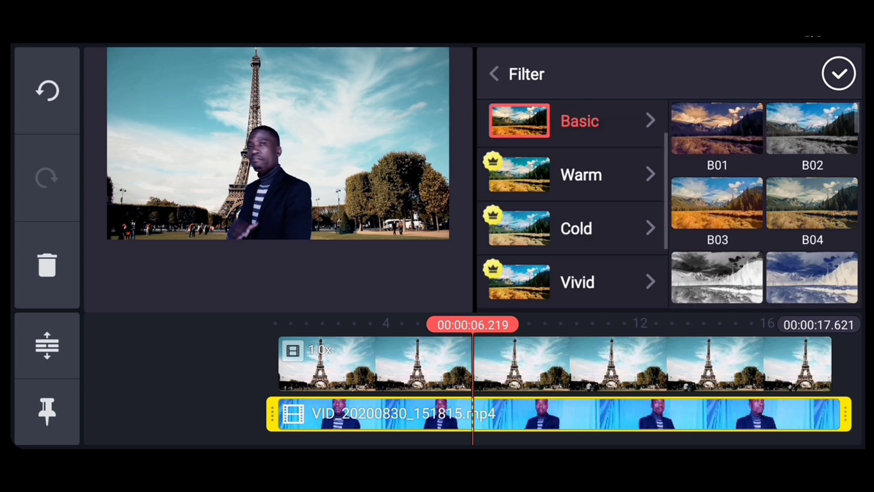
left_click(716, 202)
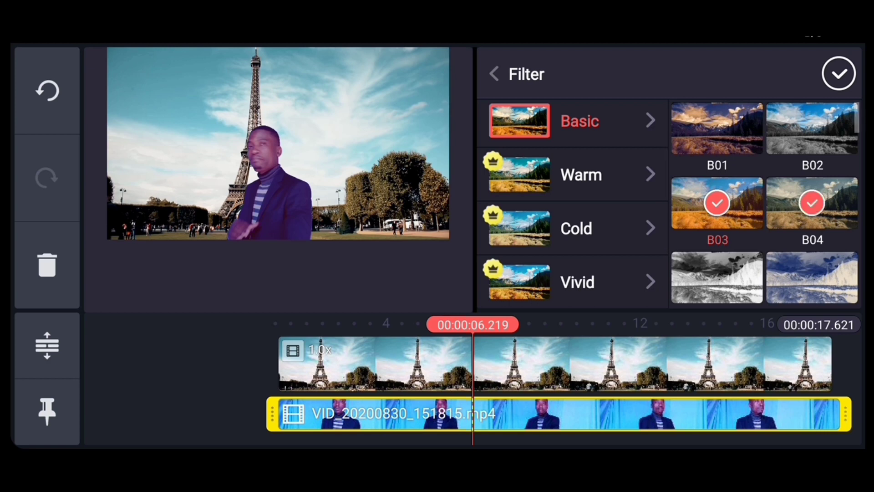
scroll("down", 3)
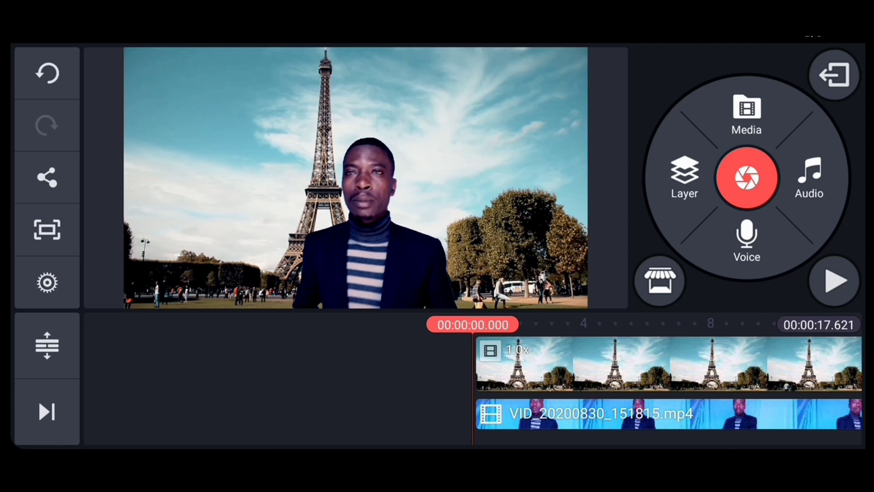
Step: Play the finished composite through to the end and stop the preview
left_click(833, 280)
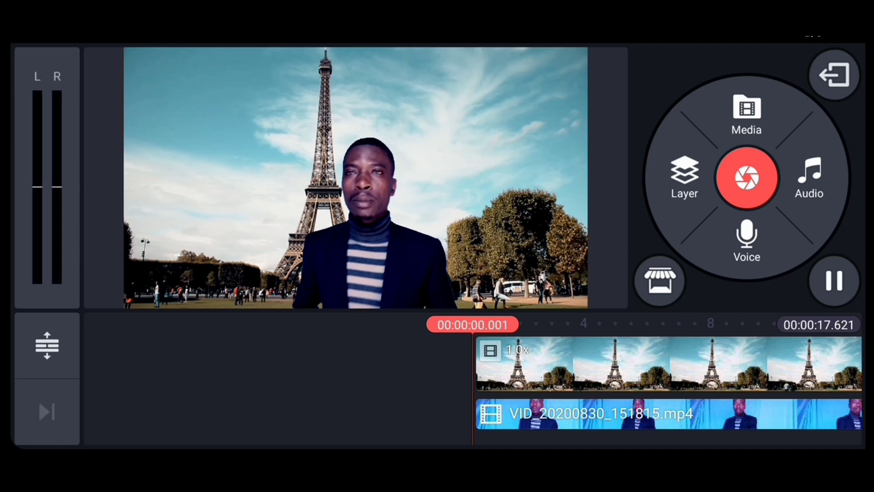
left_click(833, 280)
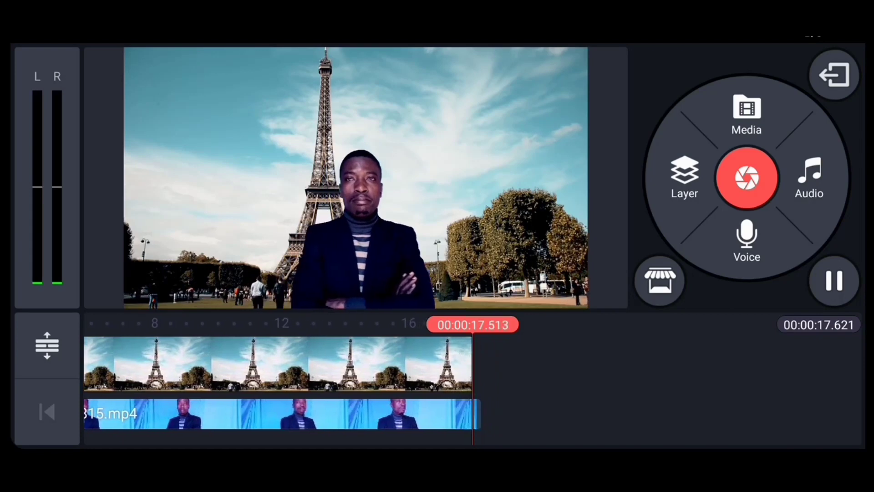
left_click(834, 281)
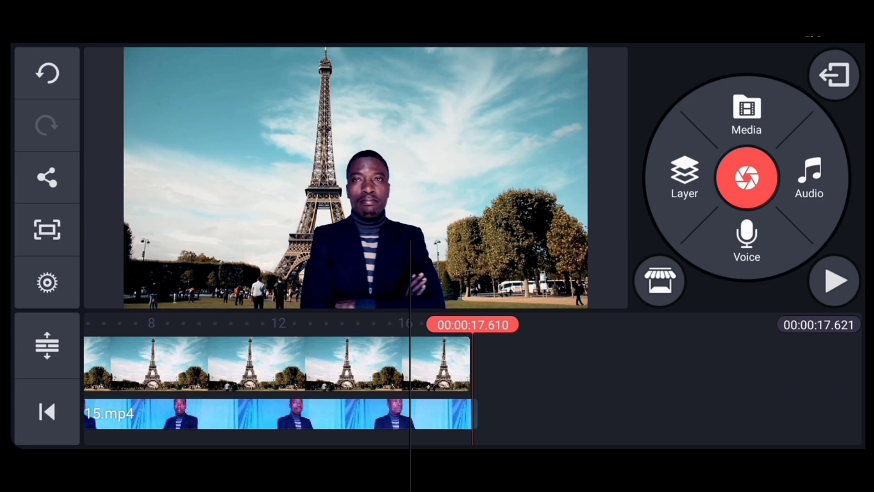
Step: Export the video at FHD 1080p
left_click(46, 176)
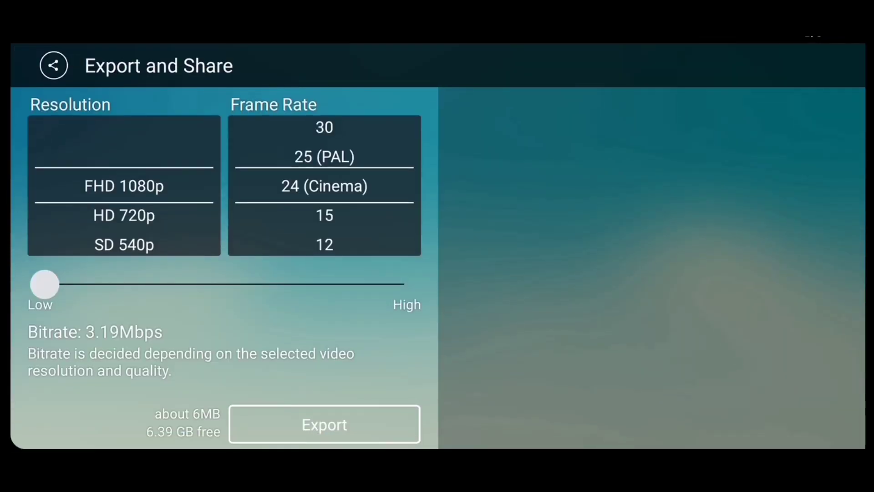
left_click(324, 424)
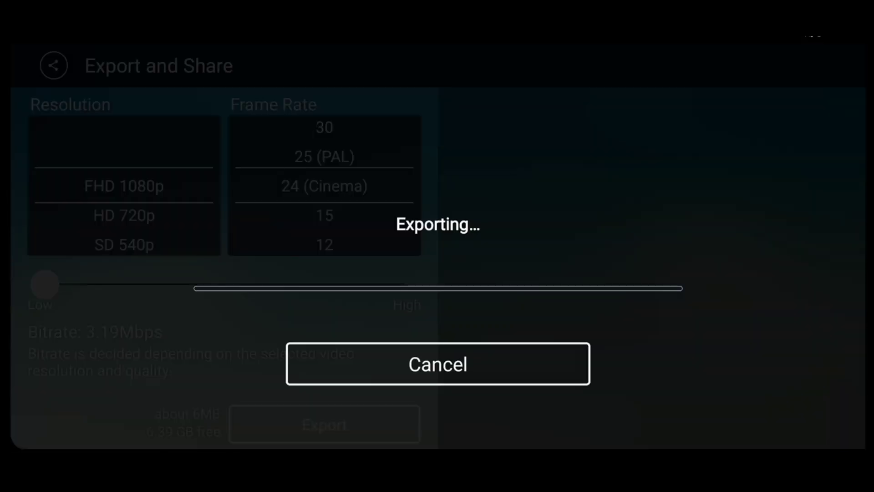